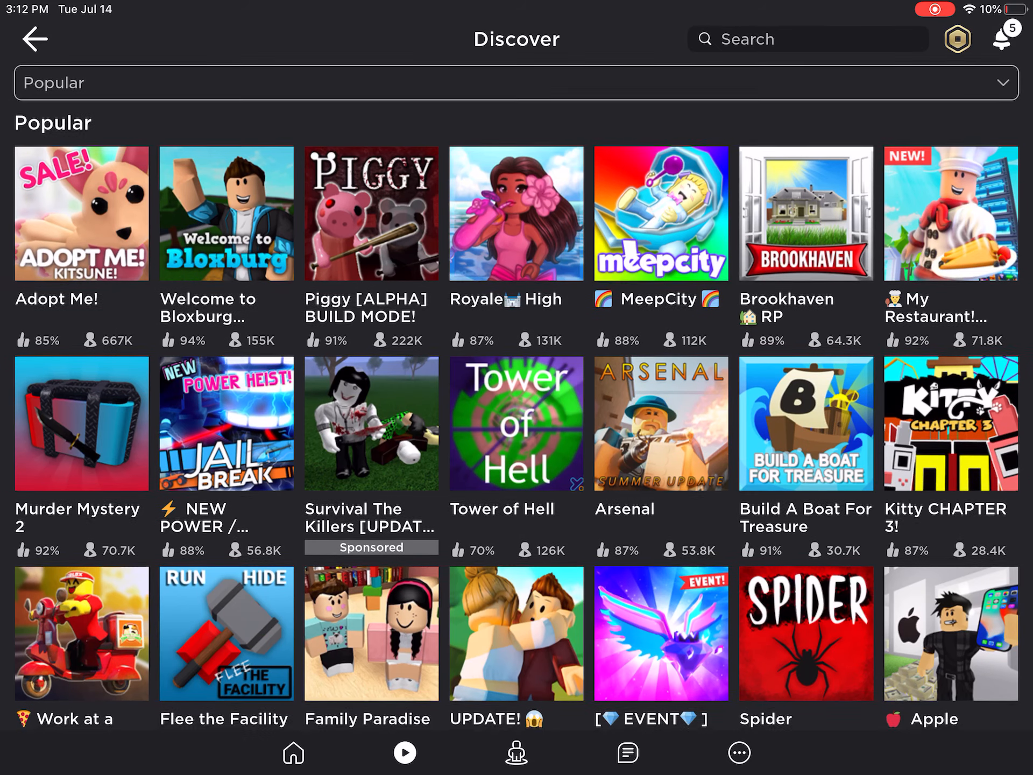
scroll("down", 3)
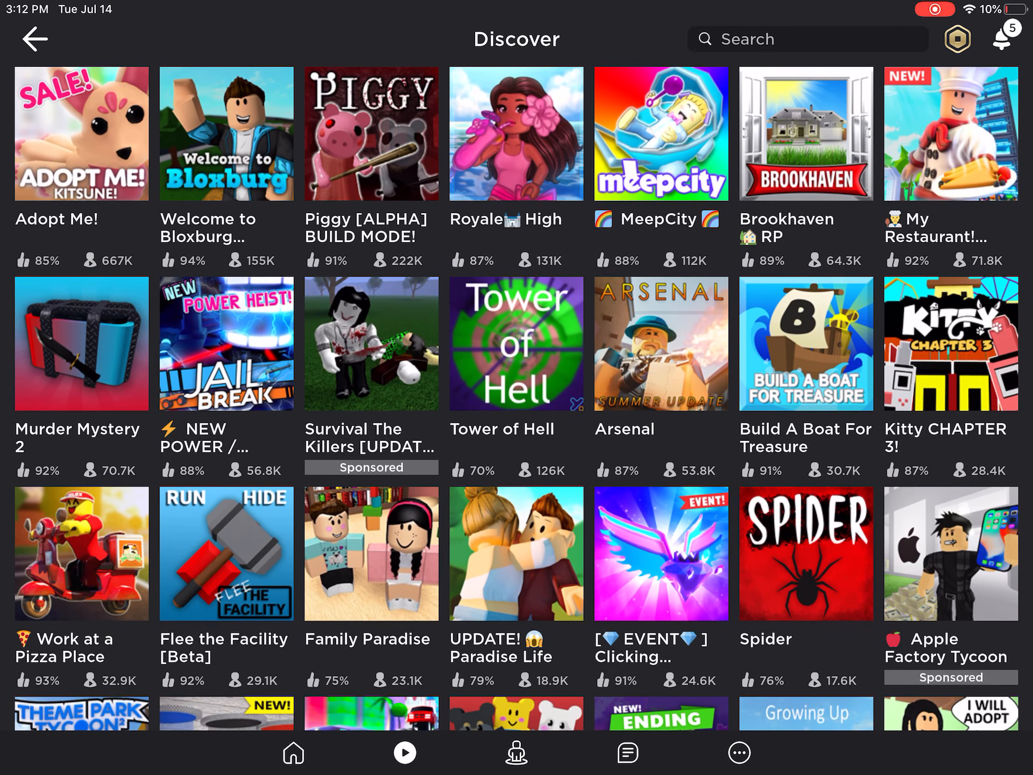
scroll("down", 3)
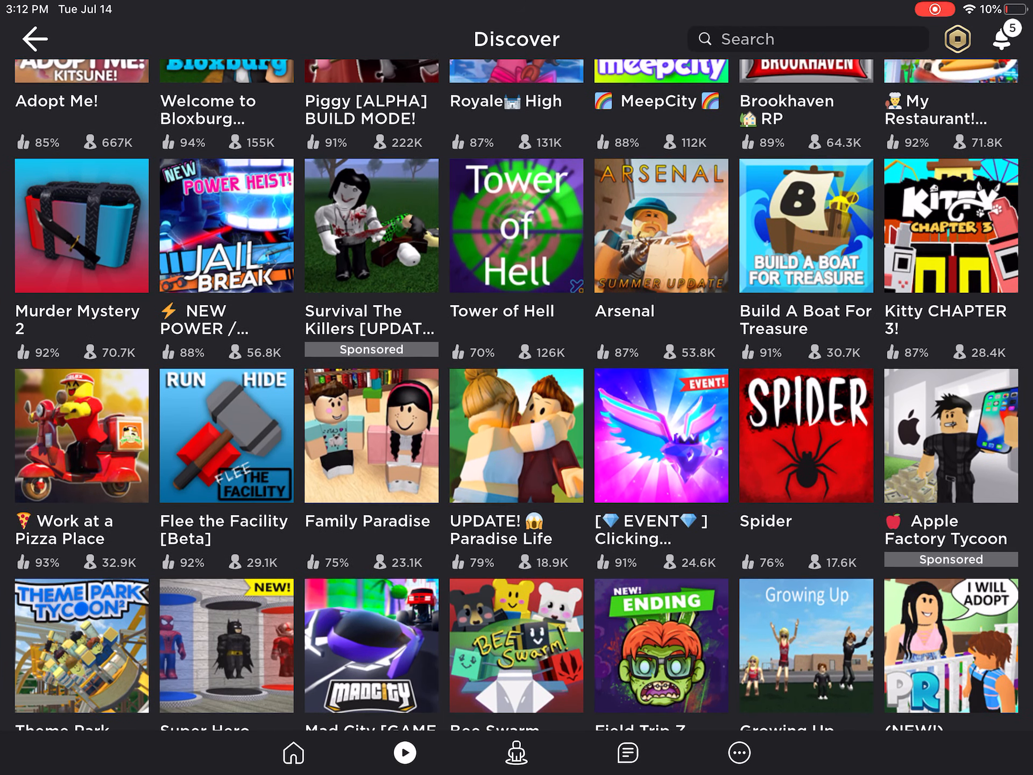
scroll("down", 3)
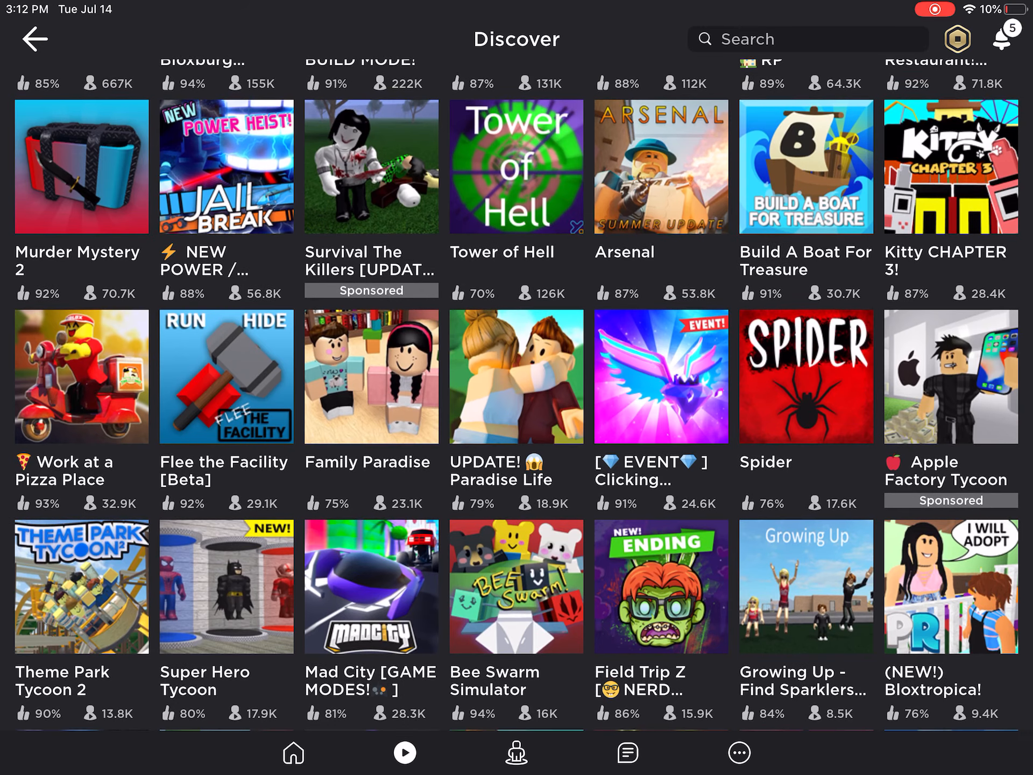
scroll("down", 3)
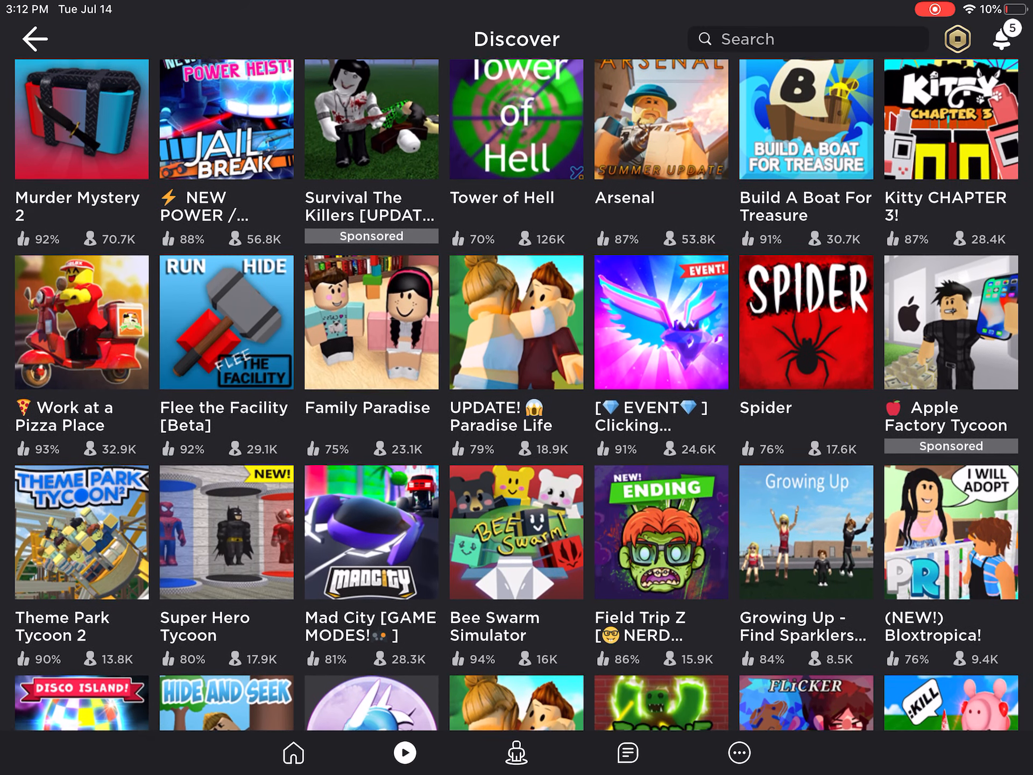
scroll("down", 3)
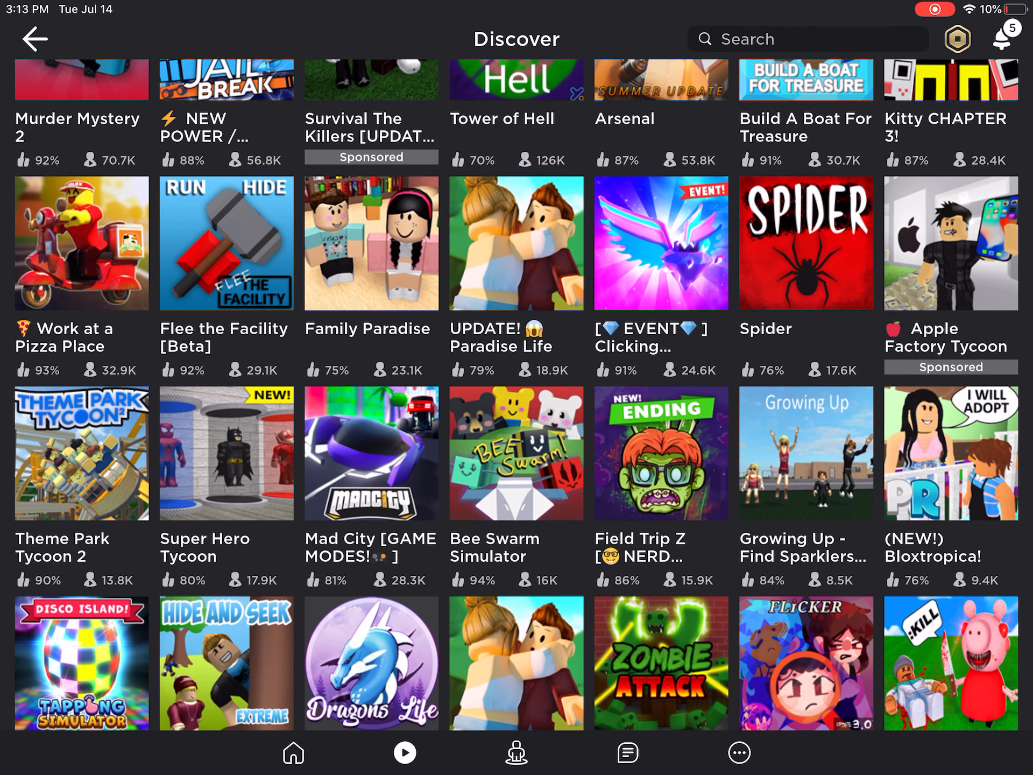
scroll("down", 3)
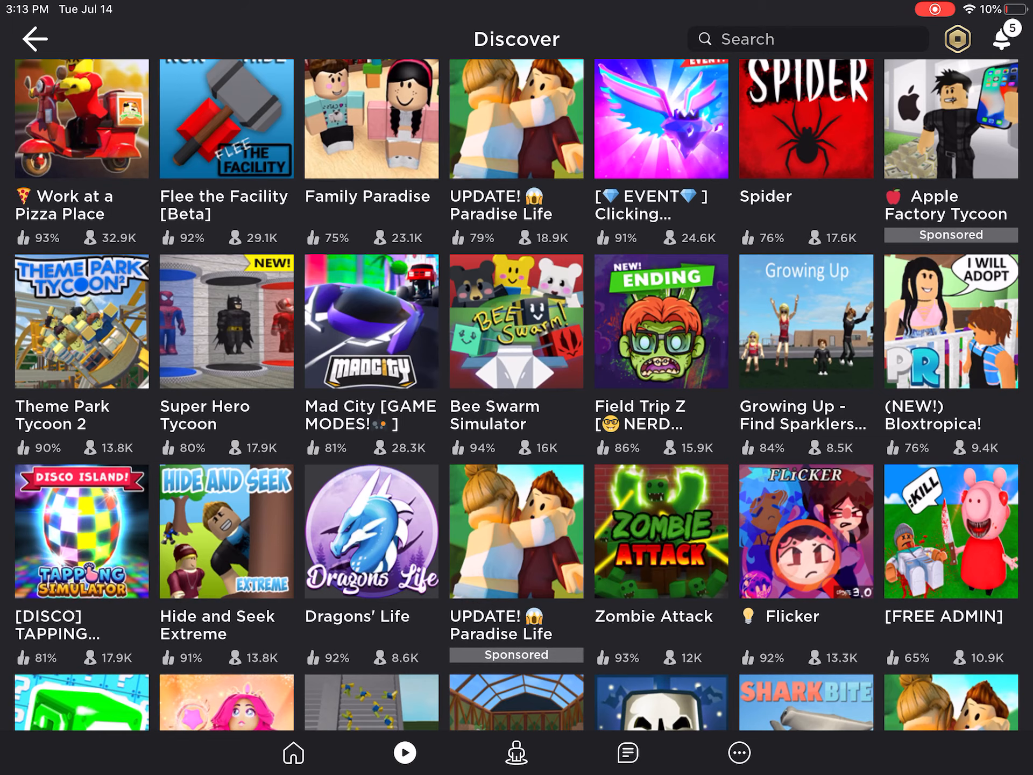
scroll("down", 3)
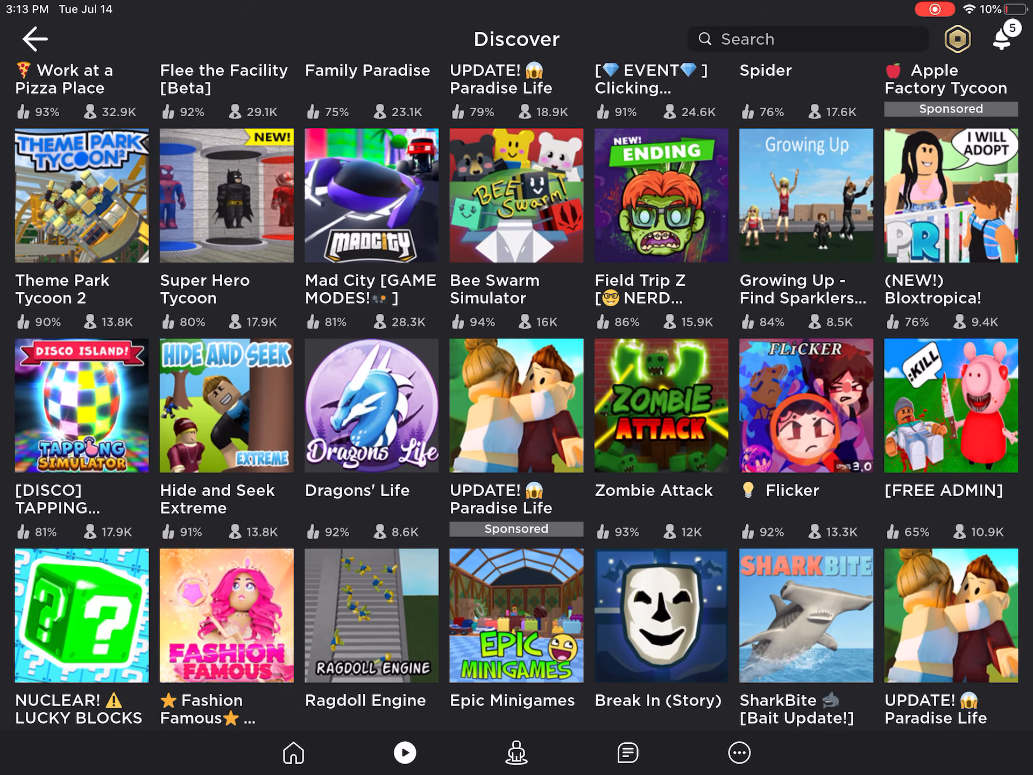
scroll("down", 3)
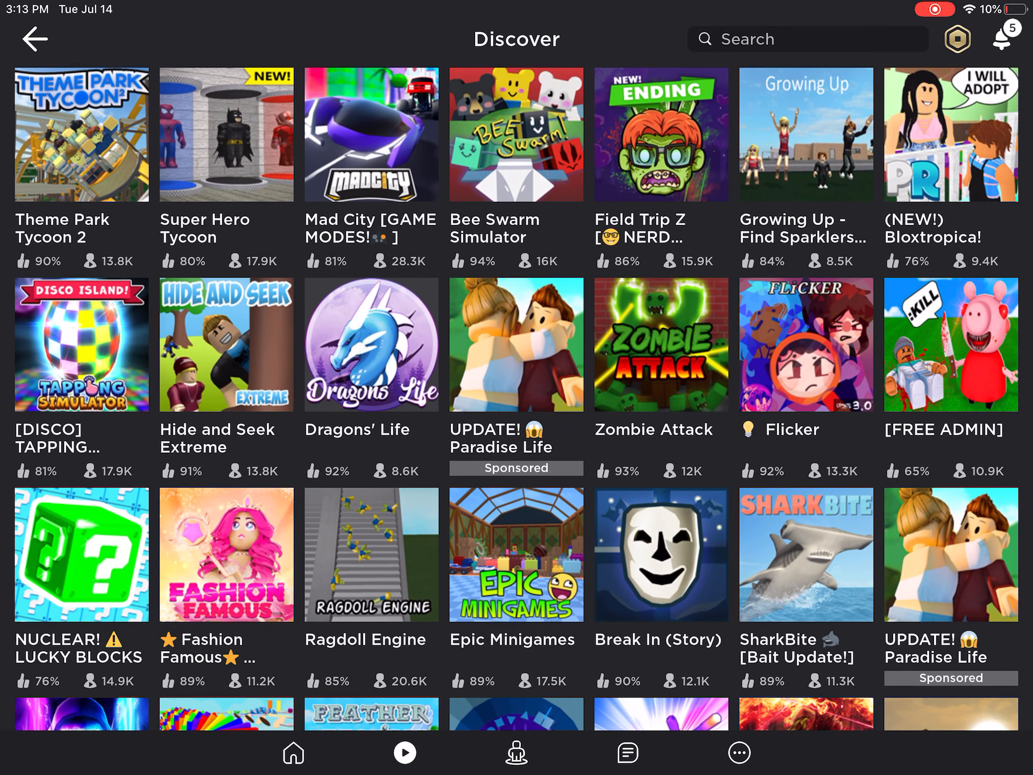
scroll("down", 3)
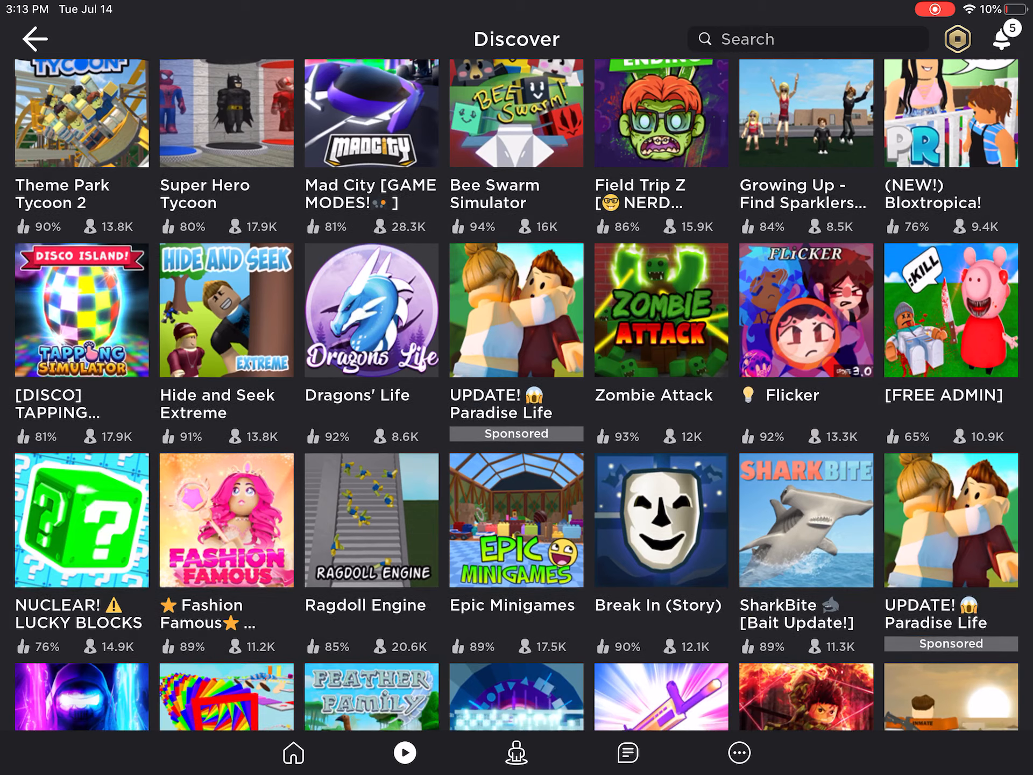
scroll("down", 3)
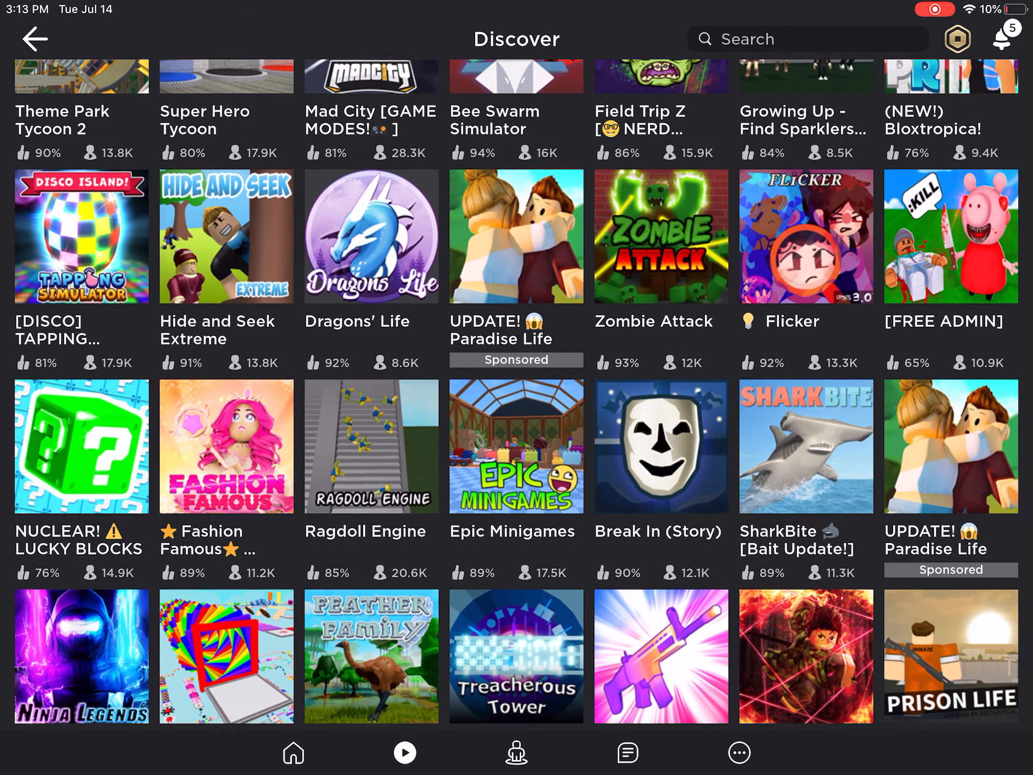
scroll("down", 3)
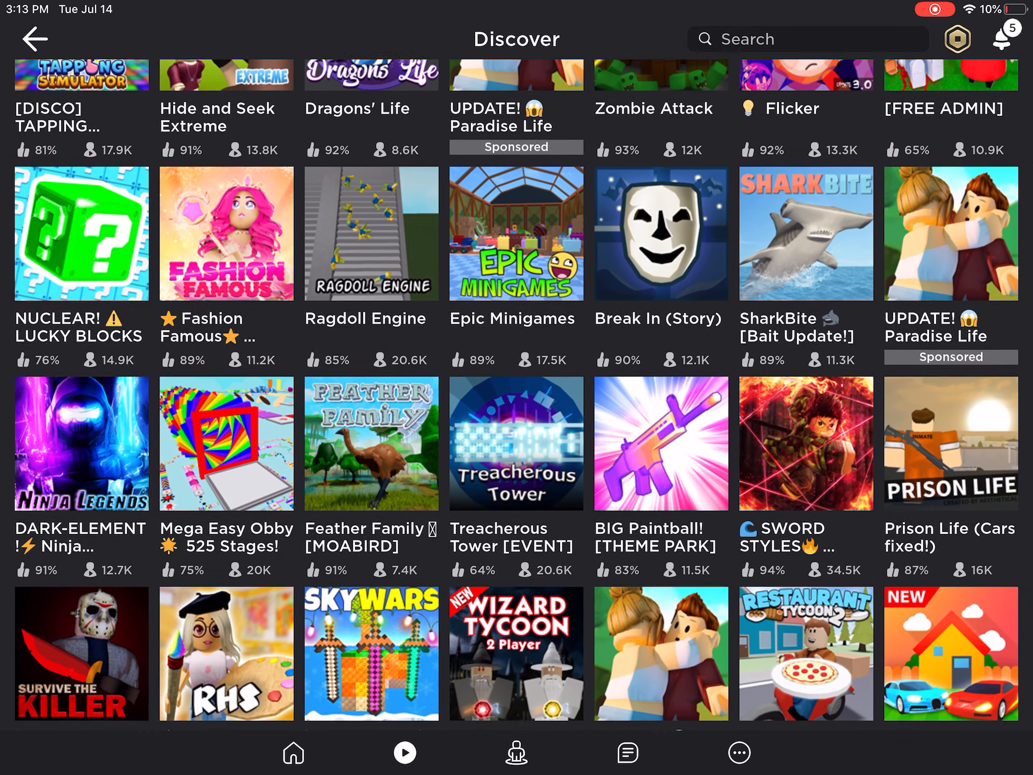
scroll("down", 3)
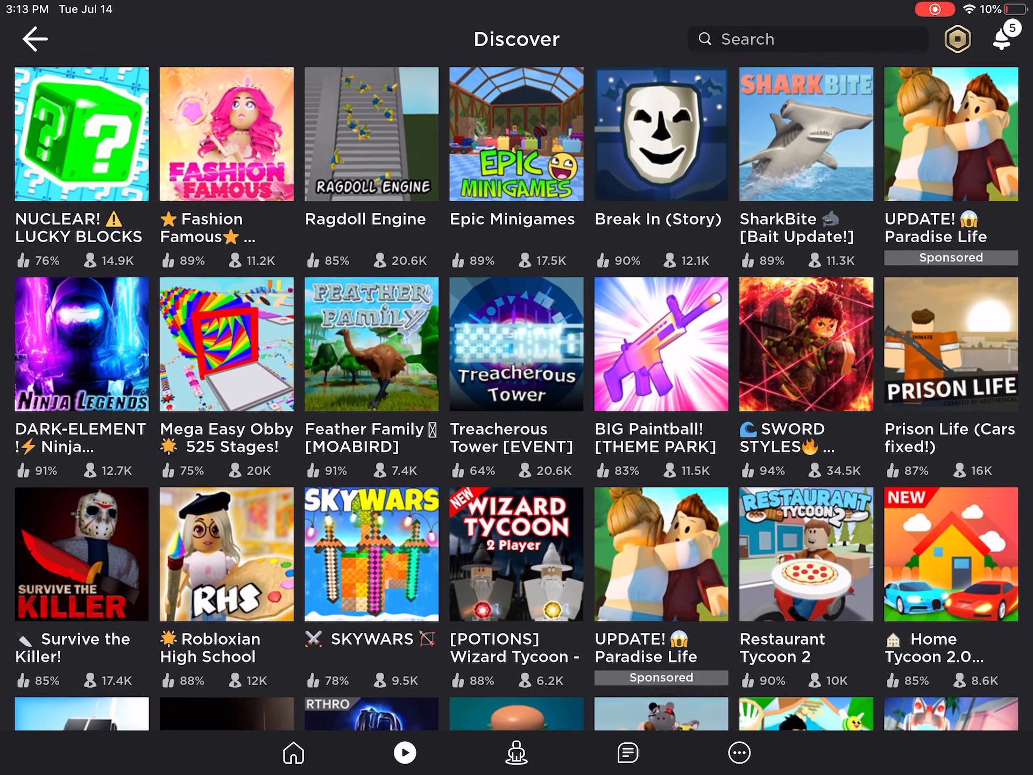
scroll("down", 3)
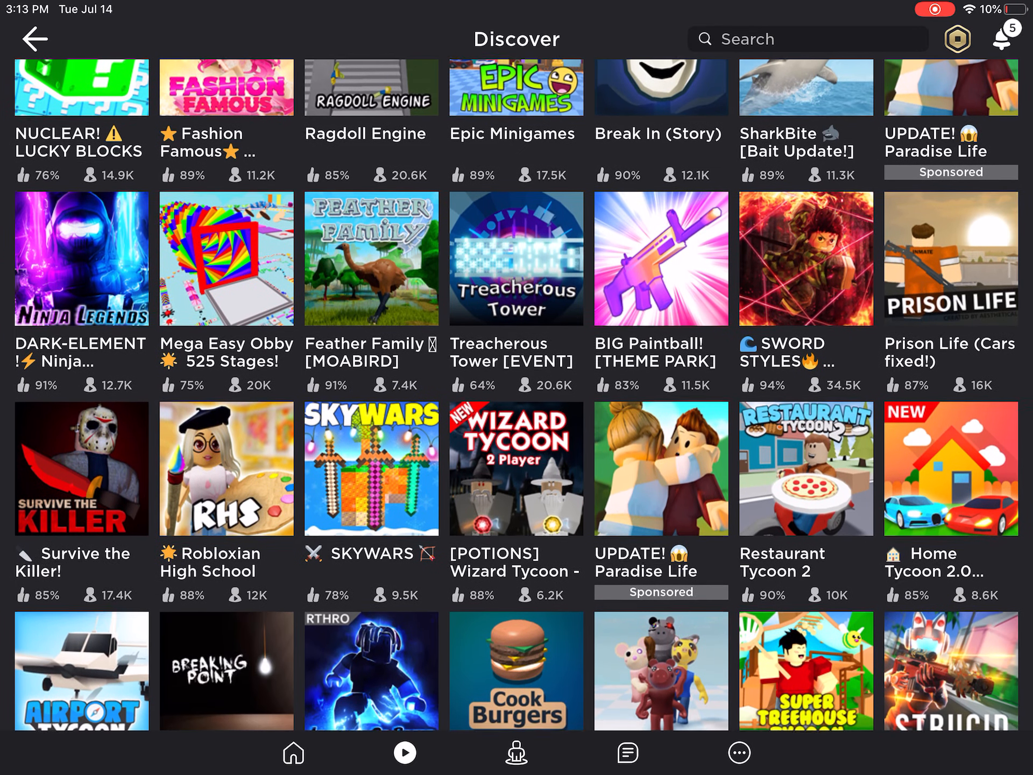
scroll("down", 3)
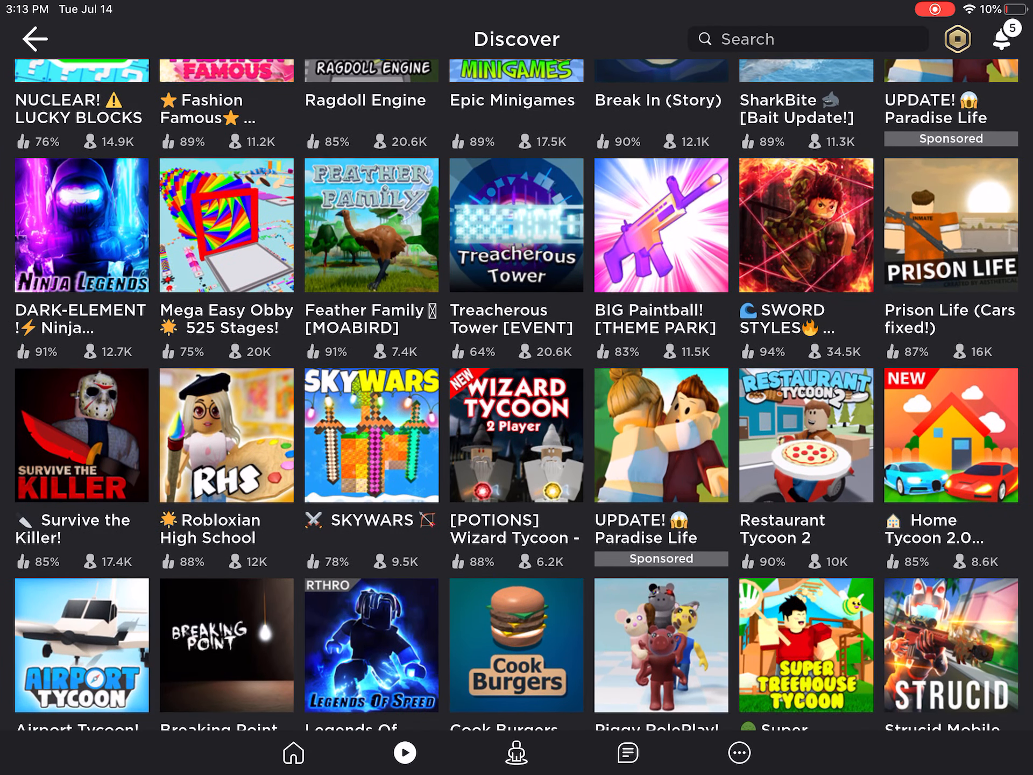
scroll("down", 3)
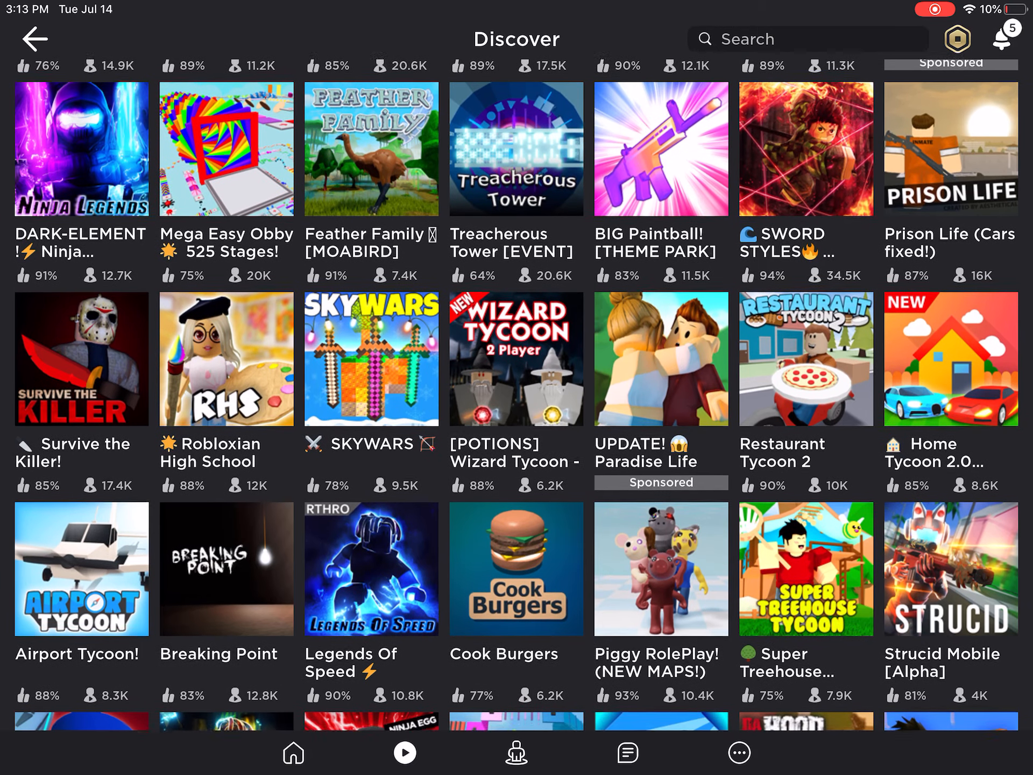
scroll("down", 3)
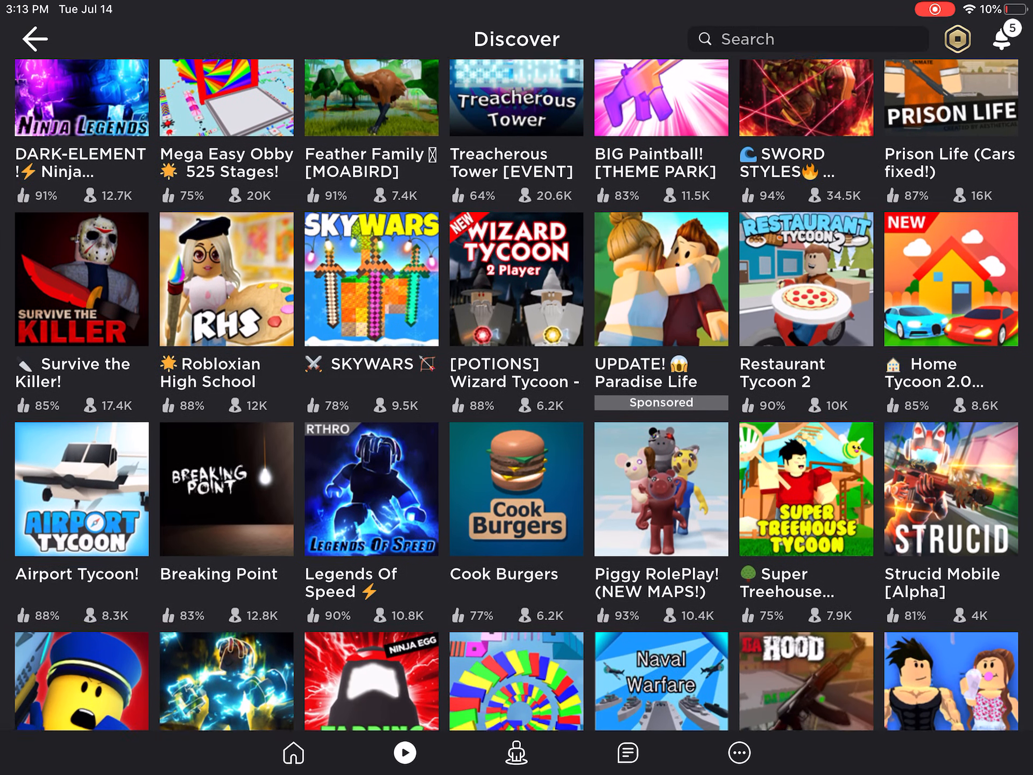
scroll("down", 3)
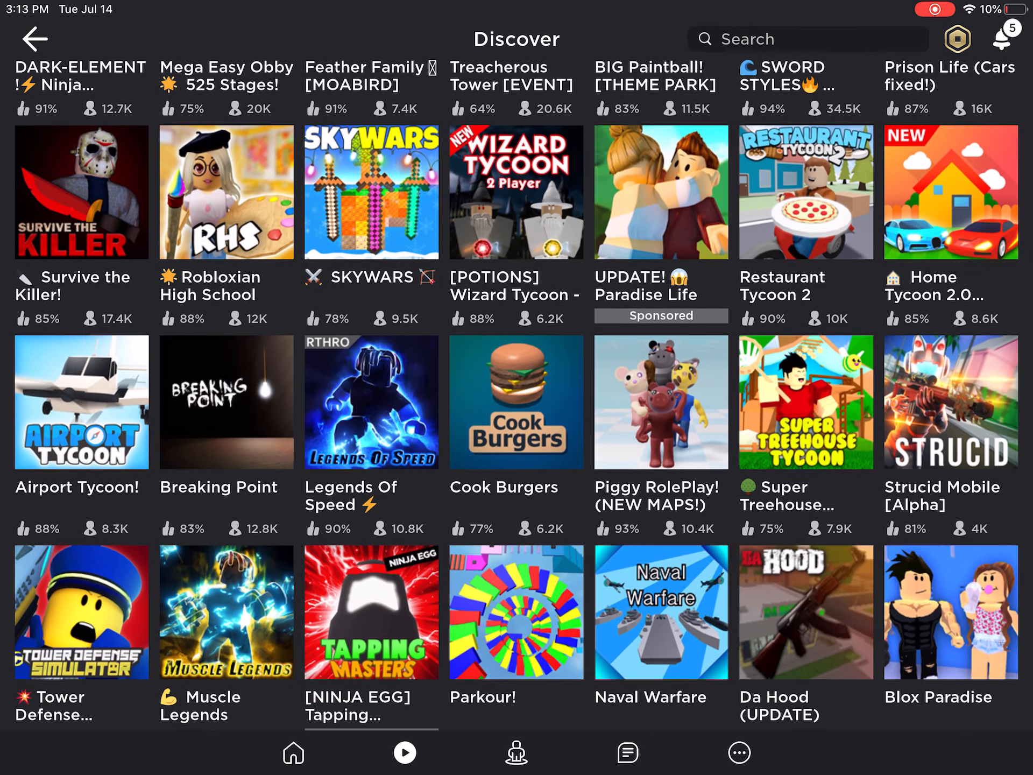
scroll("down", 3)
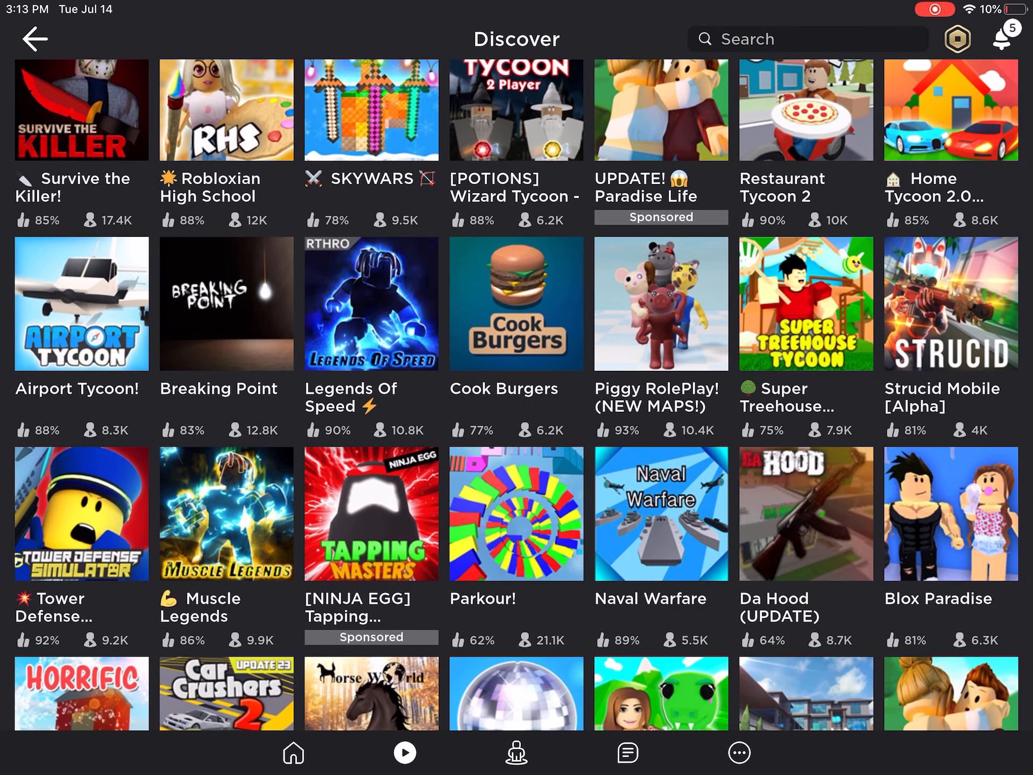
scroll("down", 3)
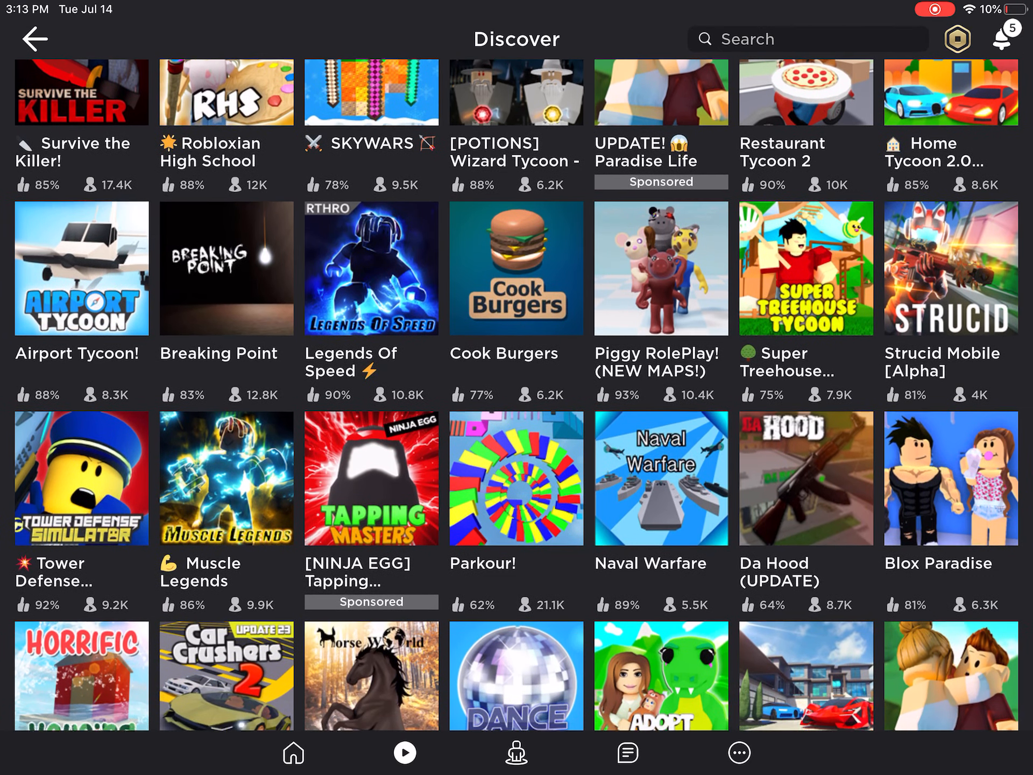
scroll("down", 3)
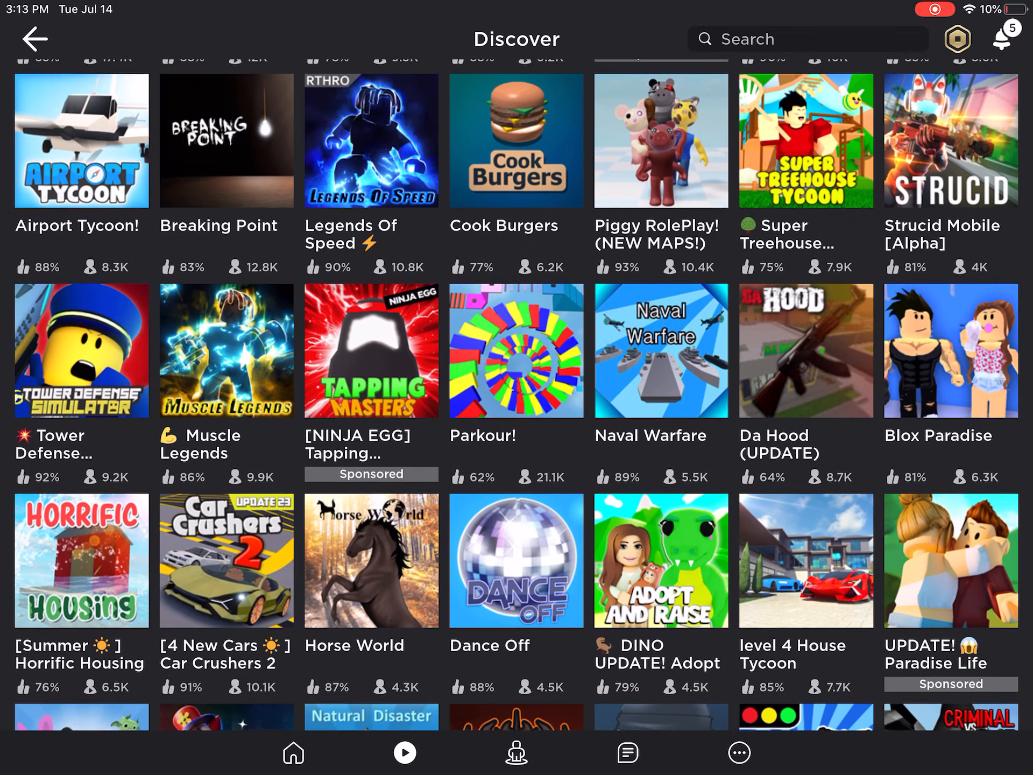
scroll("down", 3)
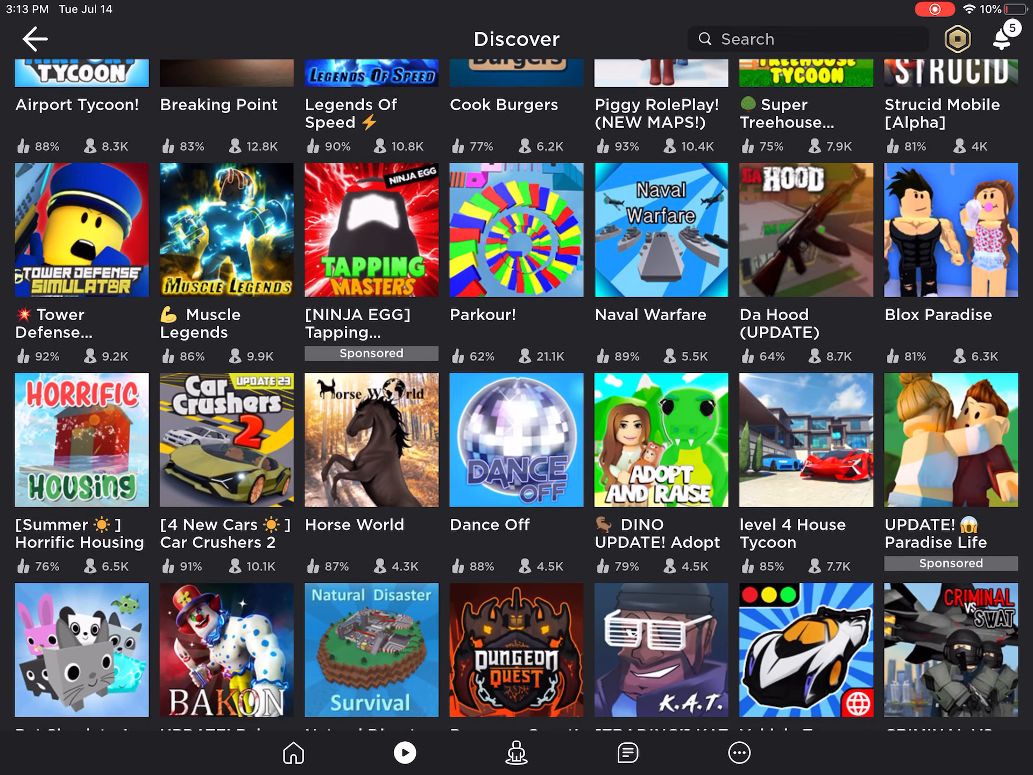
scroll("down", 3)
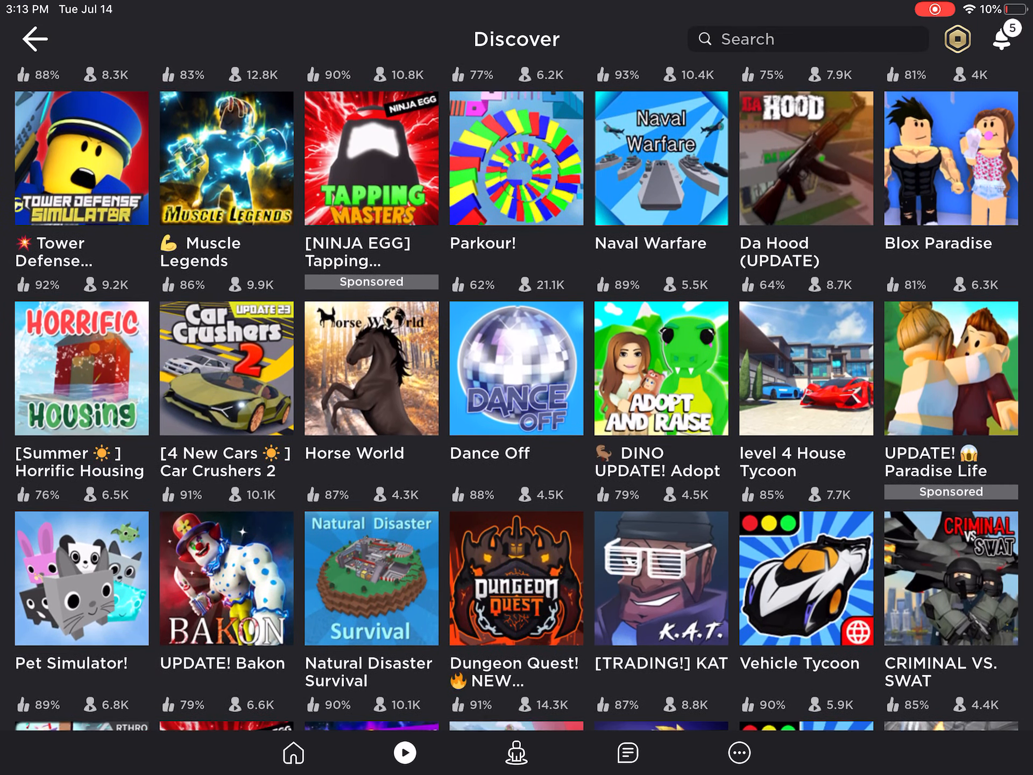
scroll("down", 3)
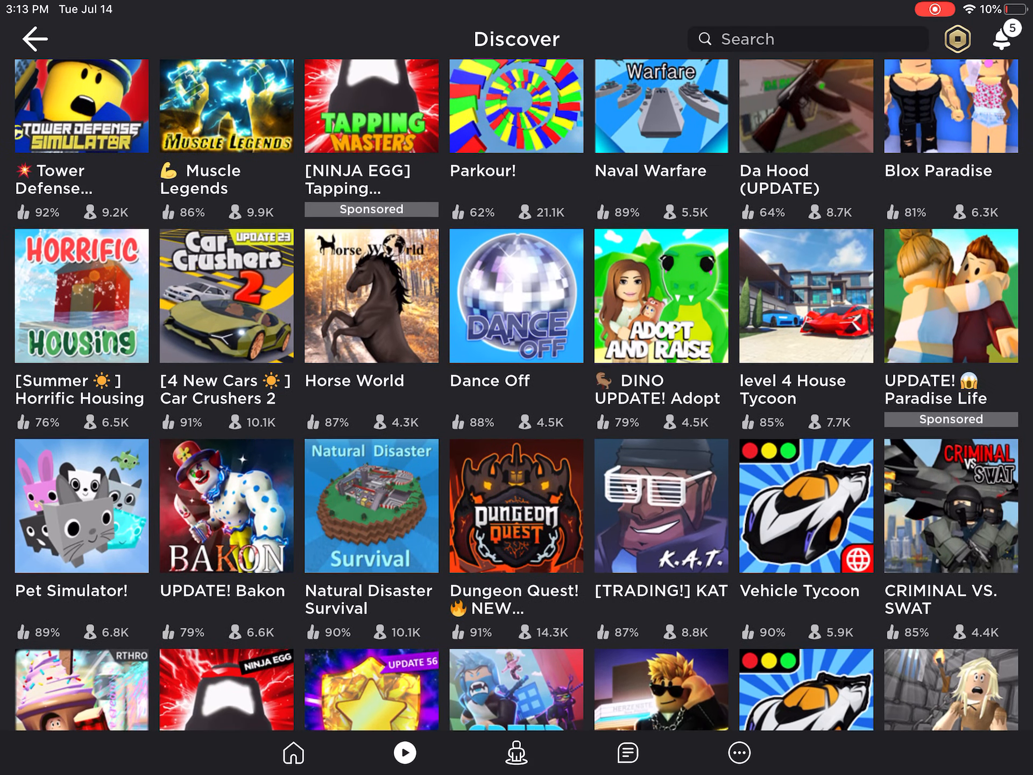
scroll("down", 3)
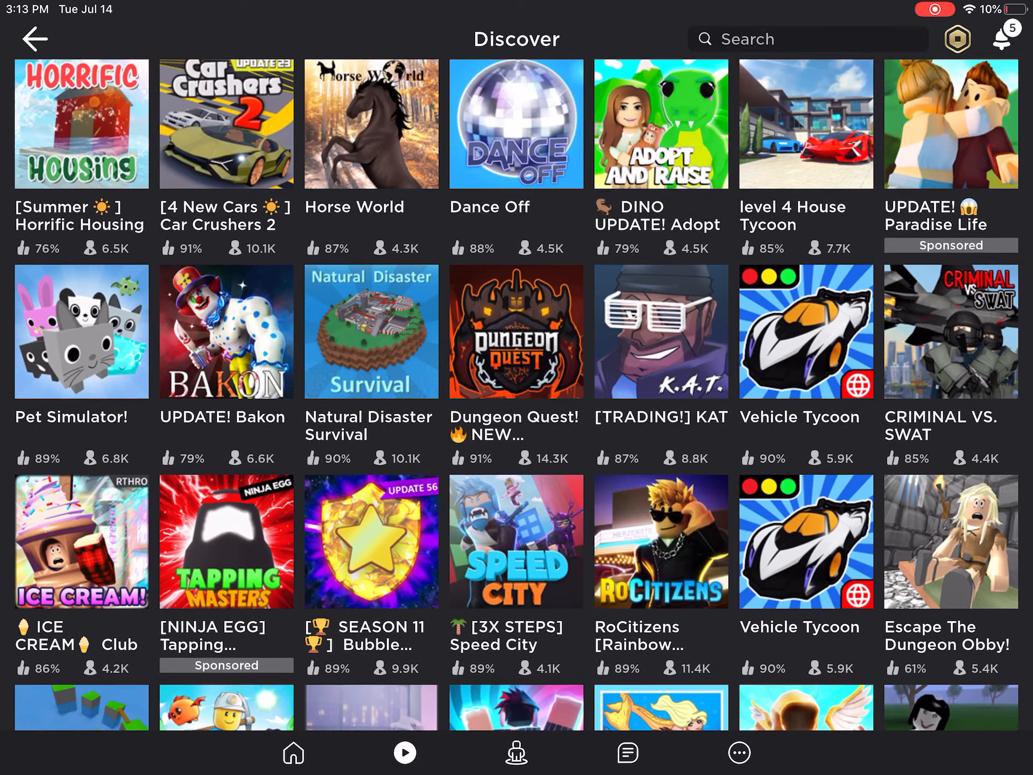
scroll("down", 3)
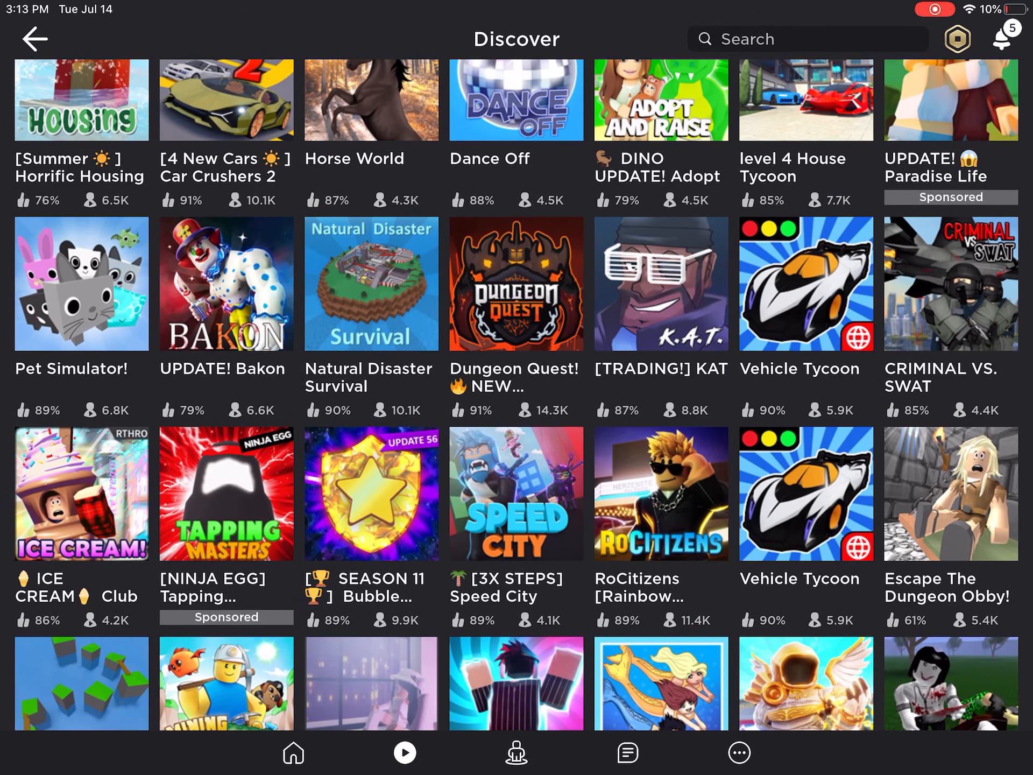
scroll("down", 3)
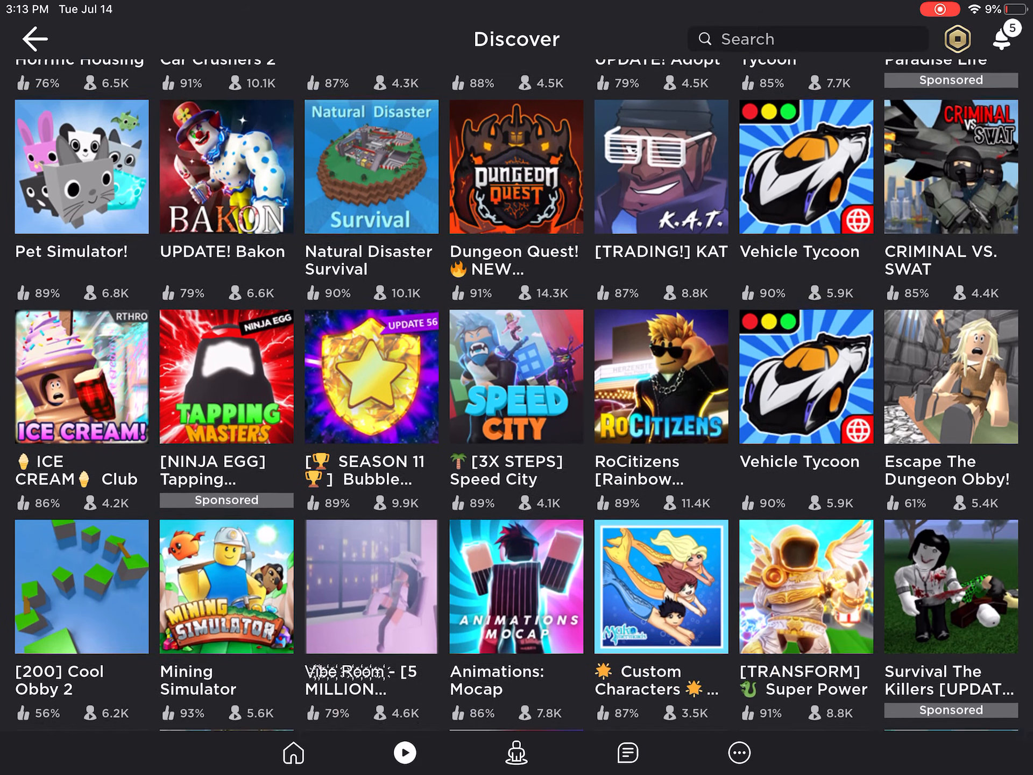
scroll("down", 3)
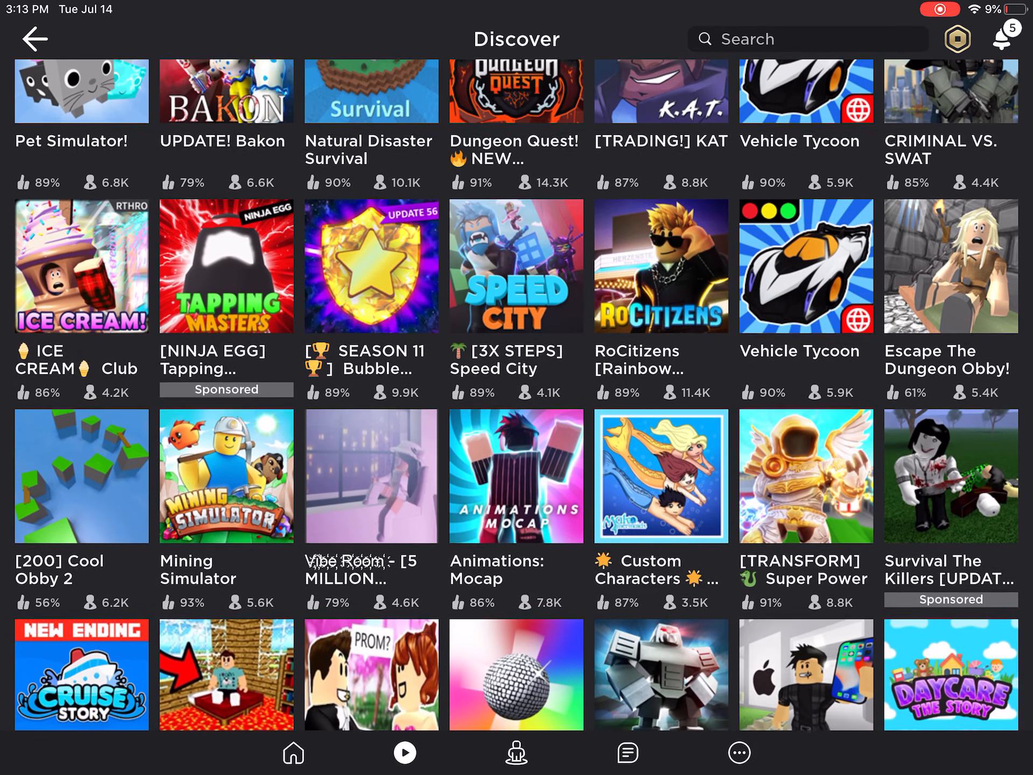
scroll("down", 3)
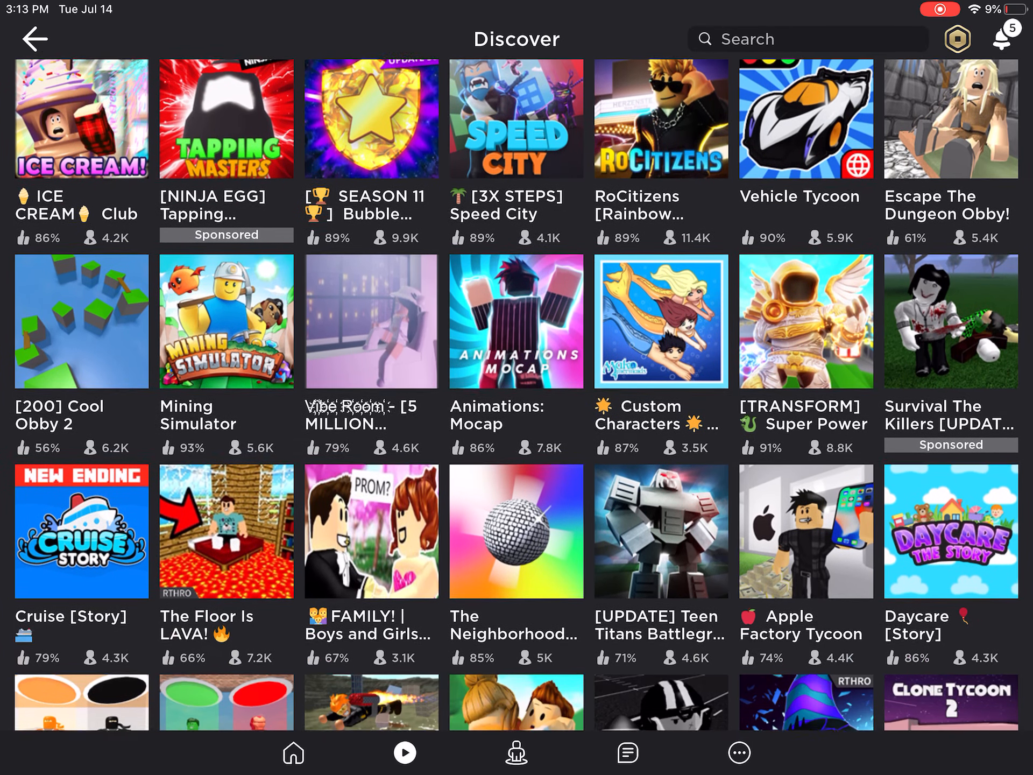
scroll("down", 3)
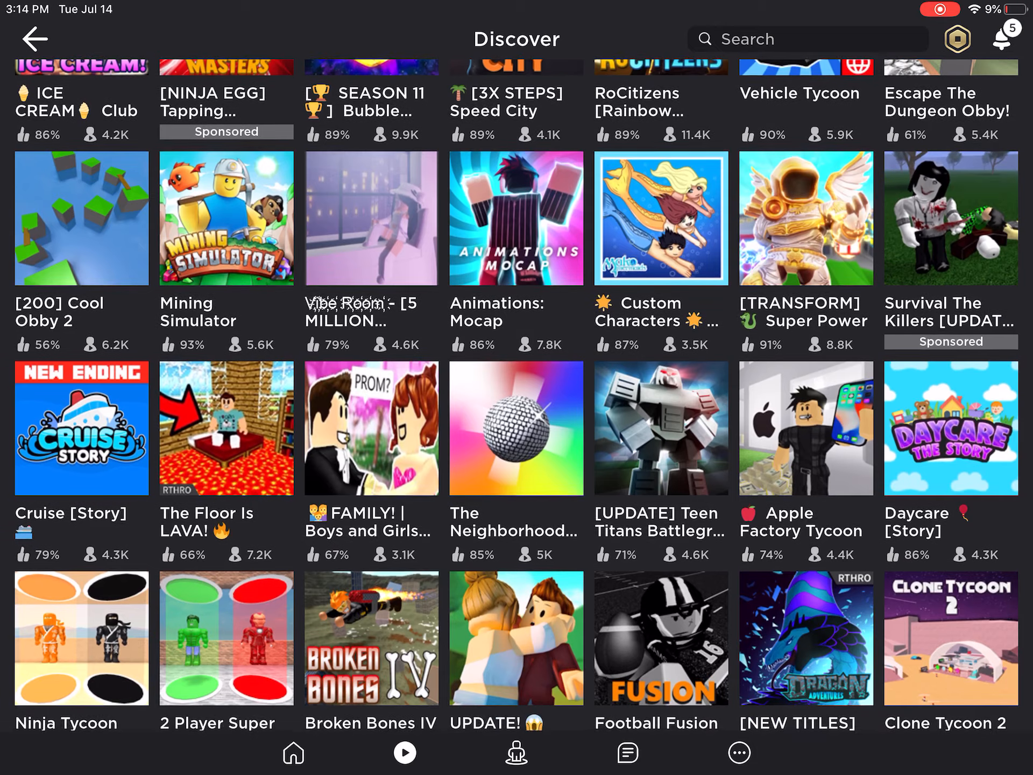
scroll("down", 3)
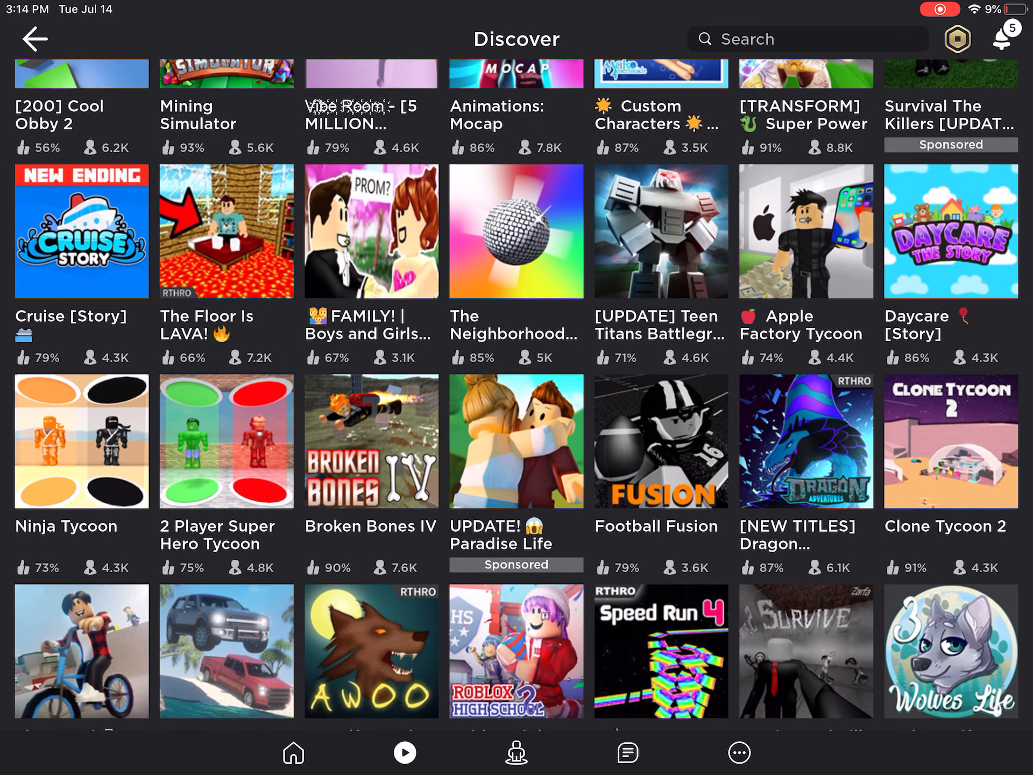
scroll("down", 3)
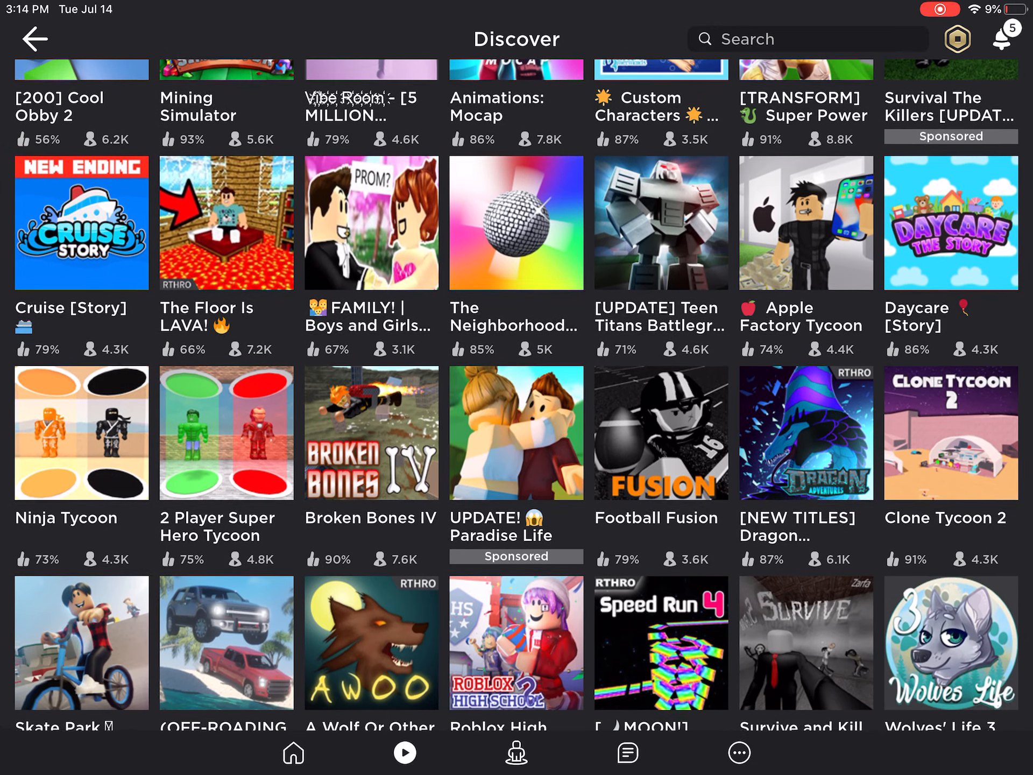
scroll("down", 3)
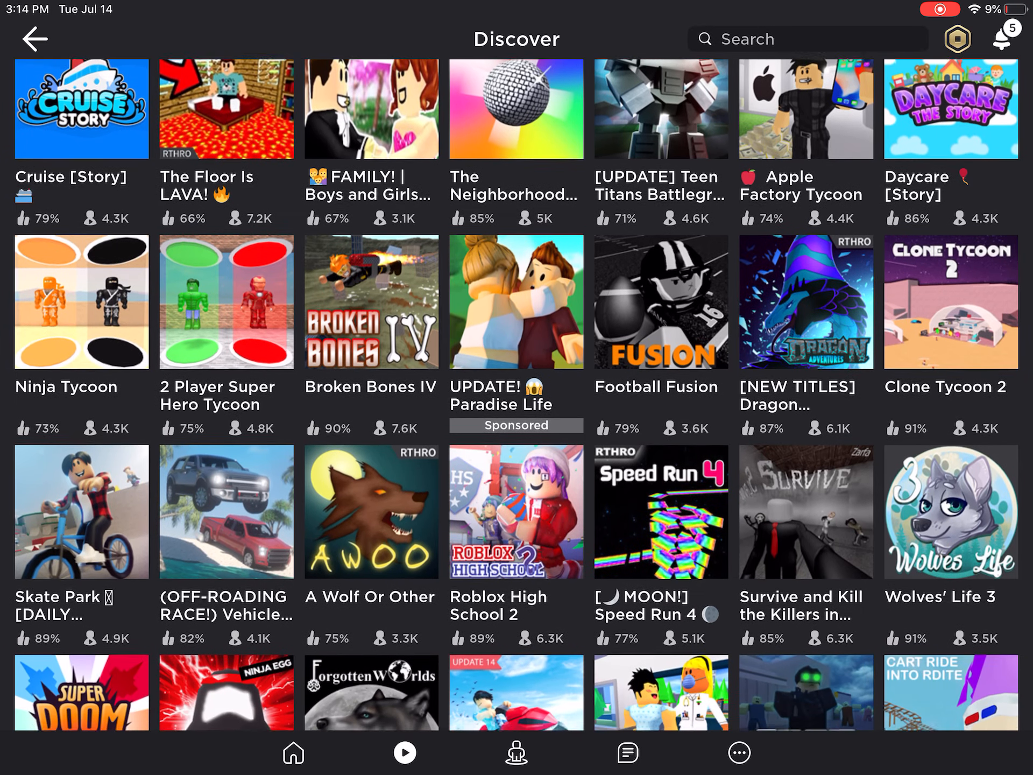
scroll("down", 3)
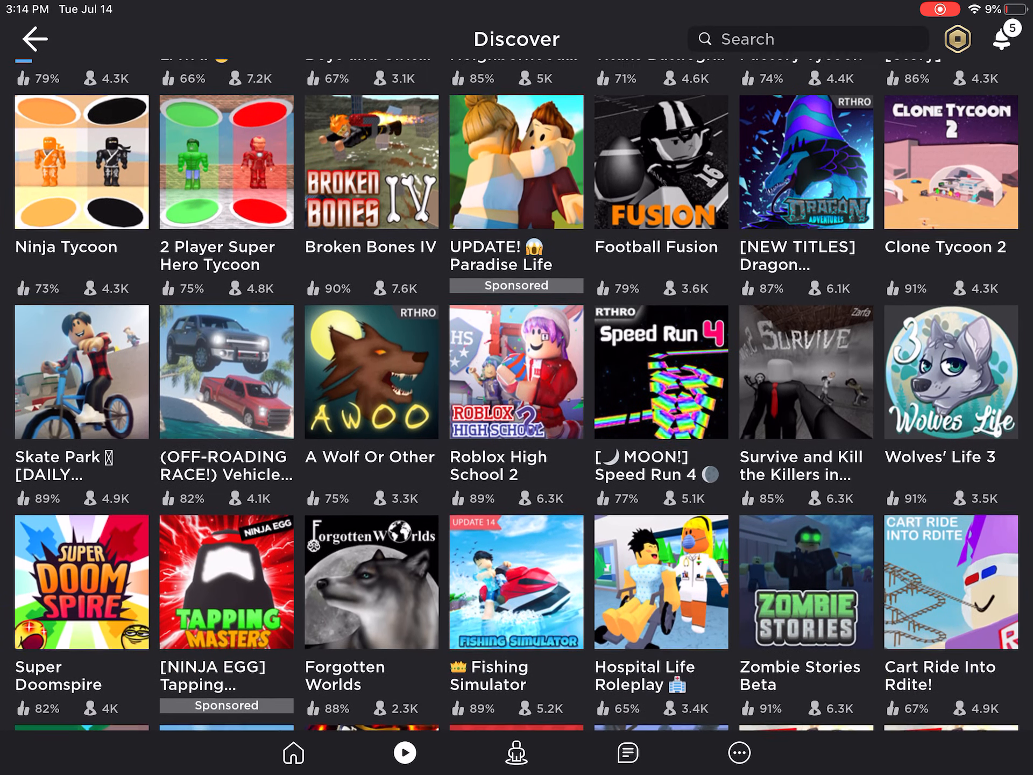
scroll("down", 3)
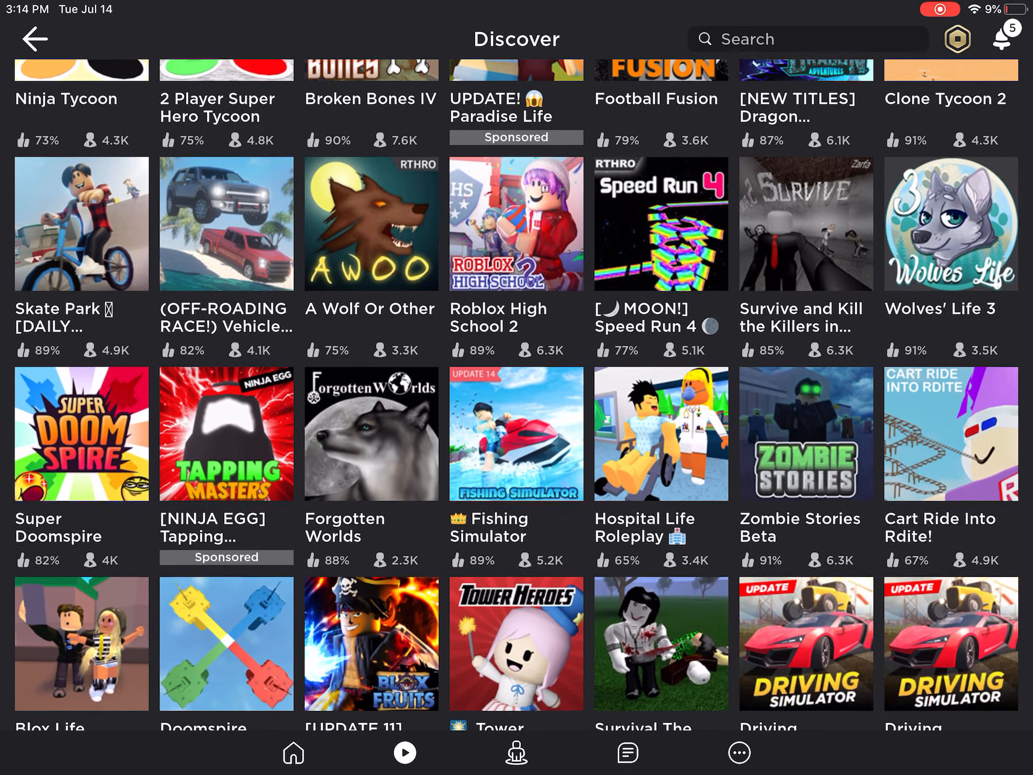
scroll("down", 3)
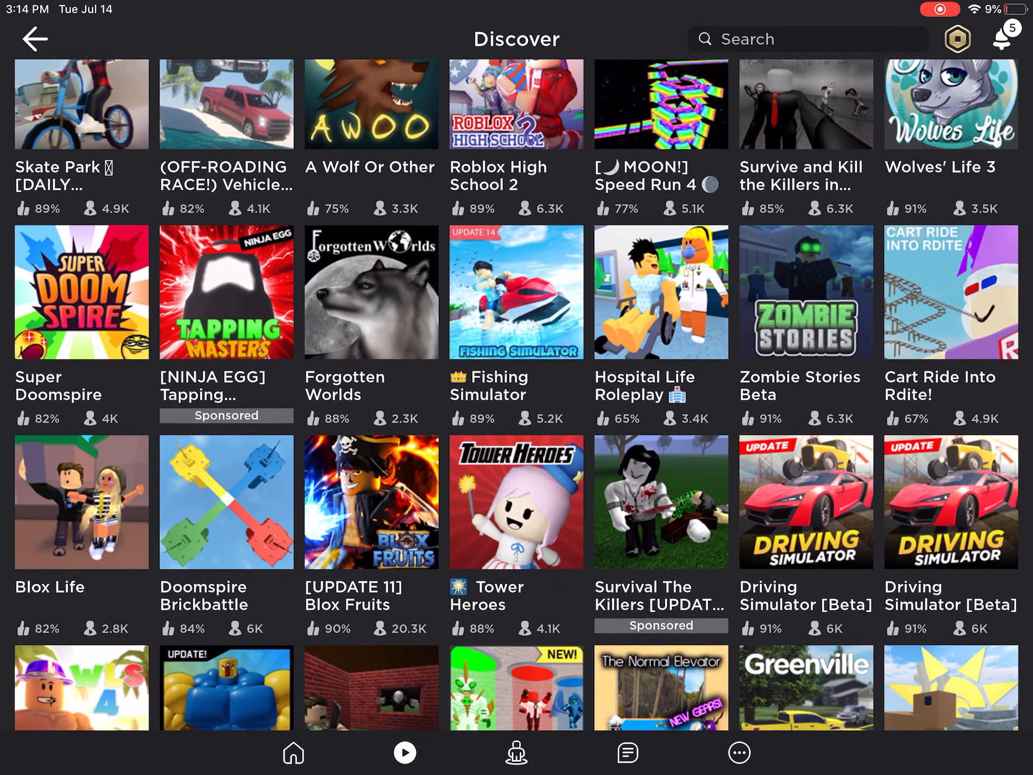
scroll("down", 3)
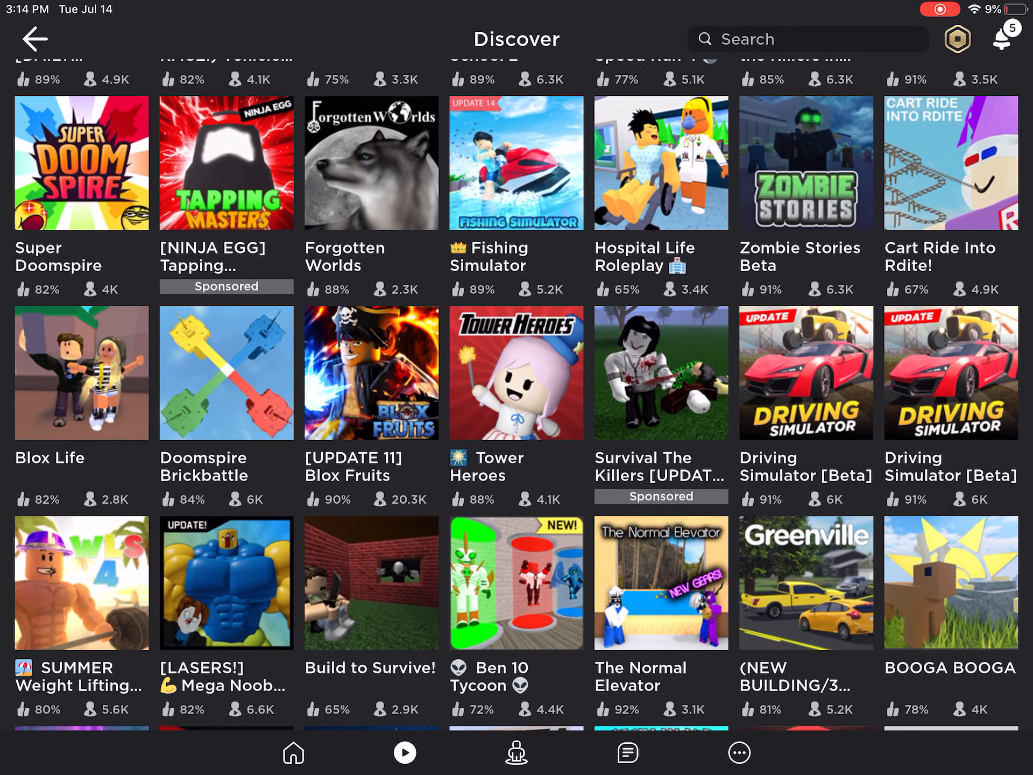
scroll("down", 3)
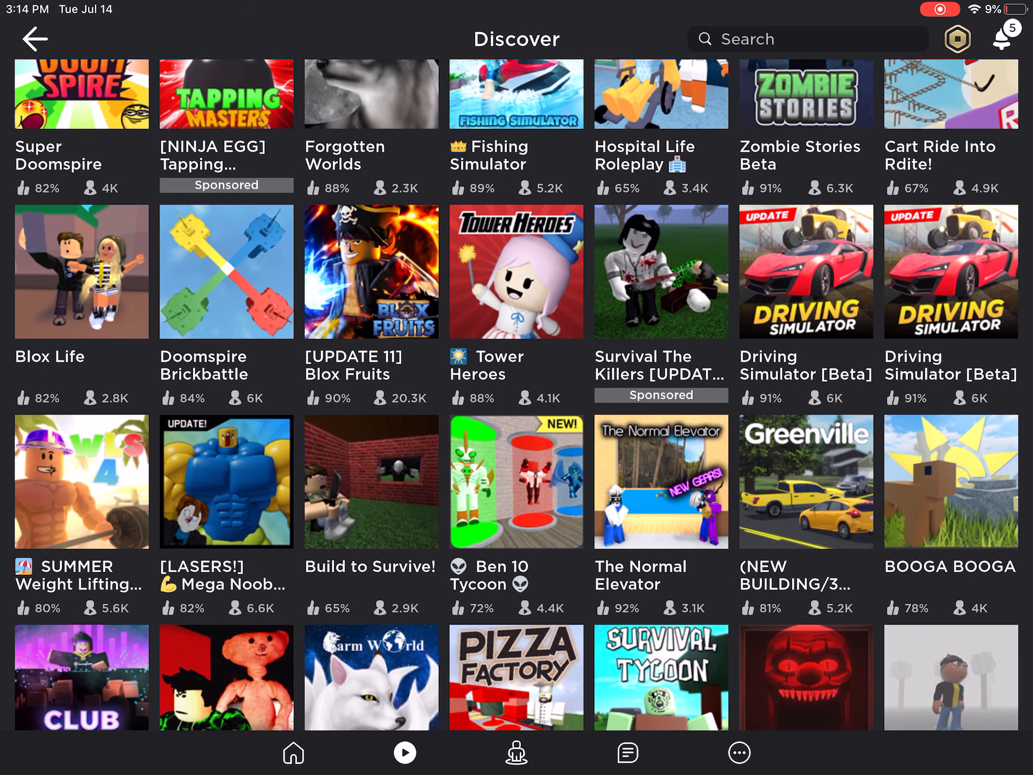
scroll("down", 3)
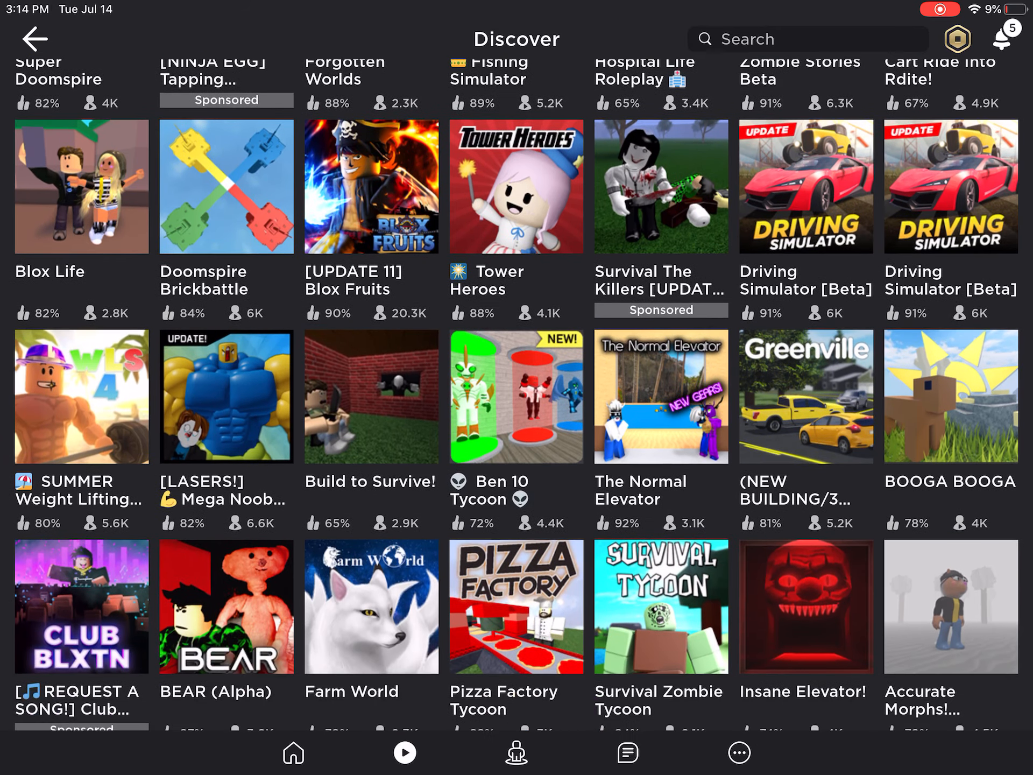
scroll("down", 3)
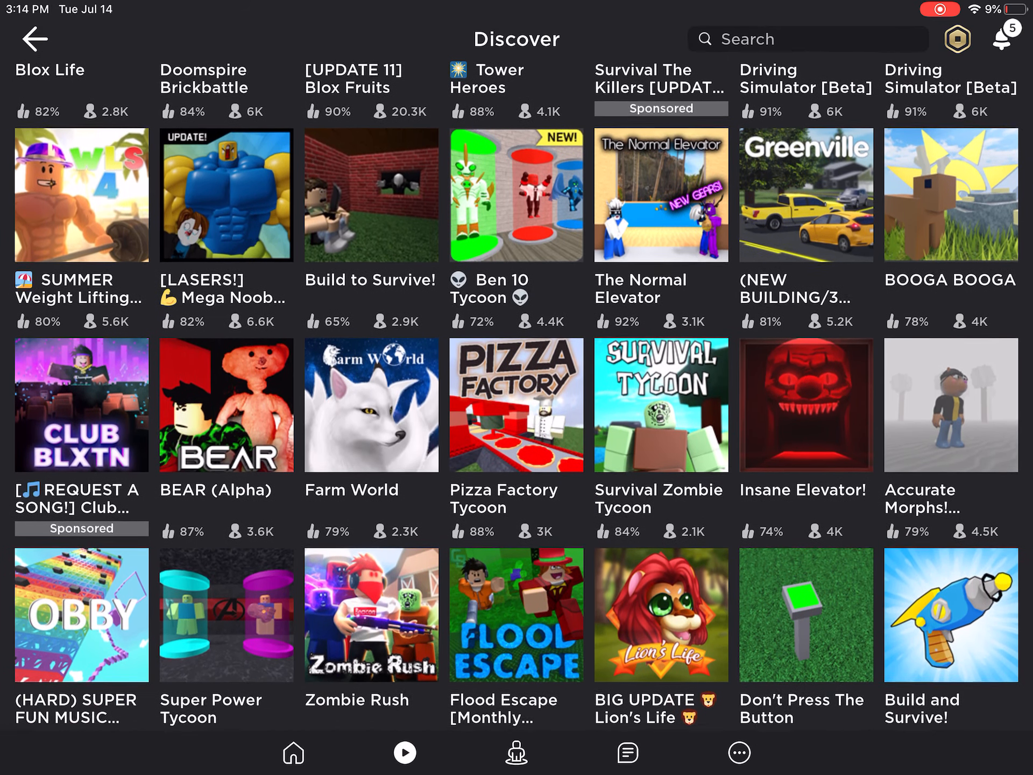
scroll("down", 3)
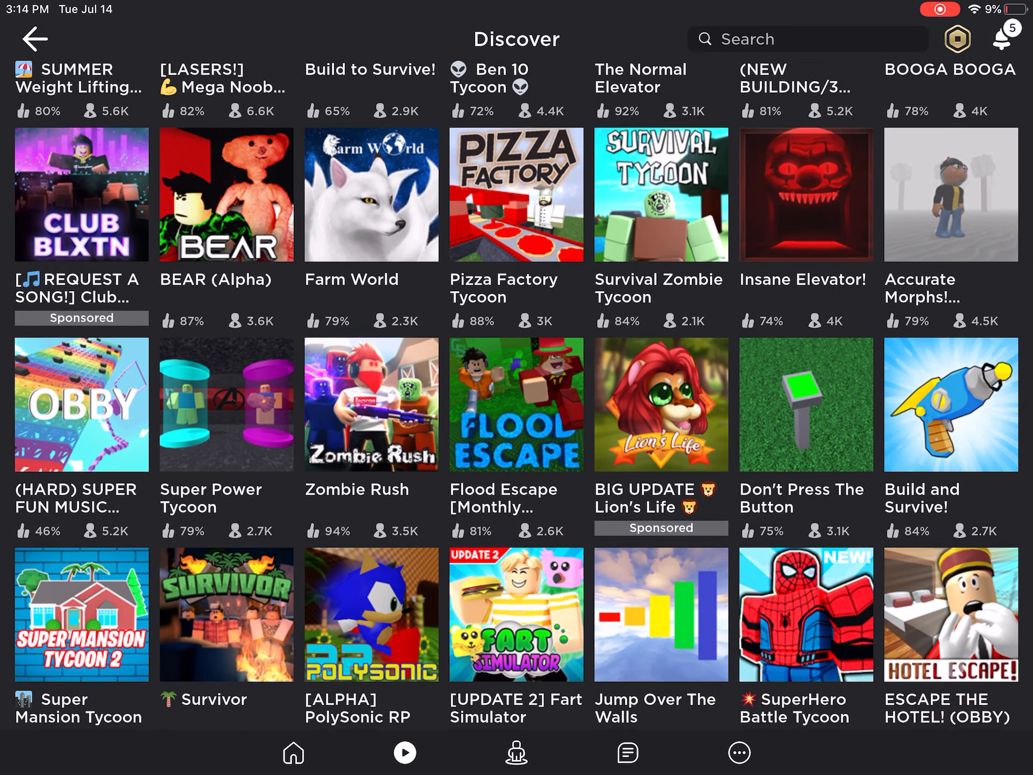
scroll("down", 3)
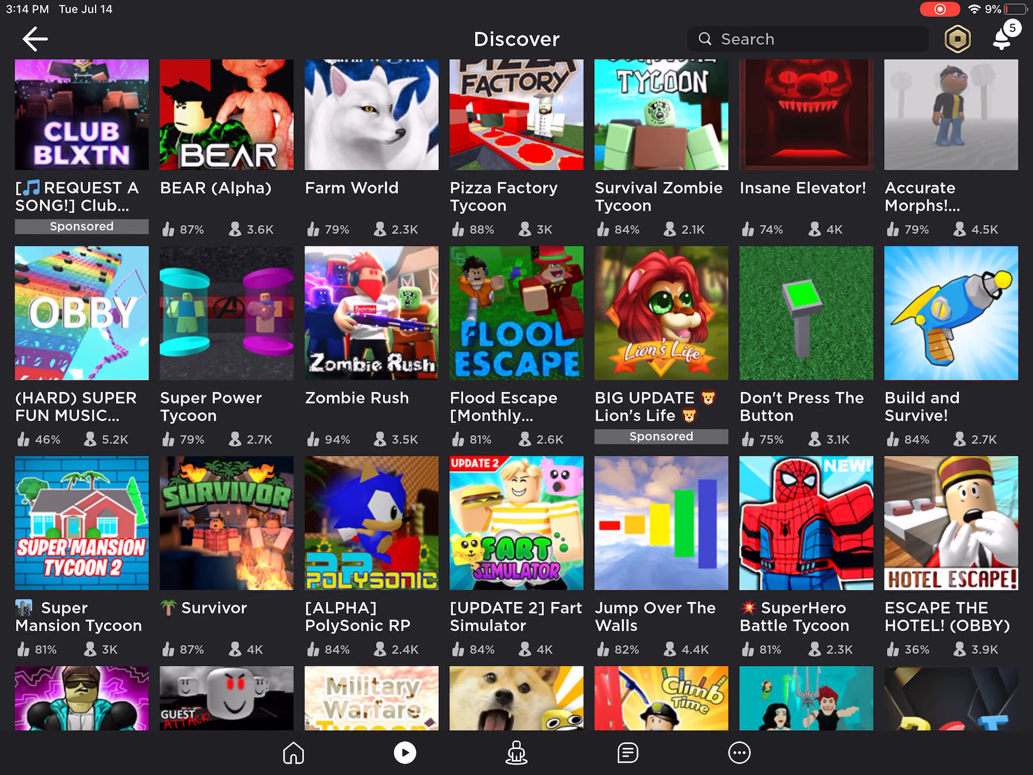